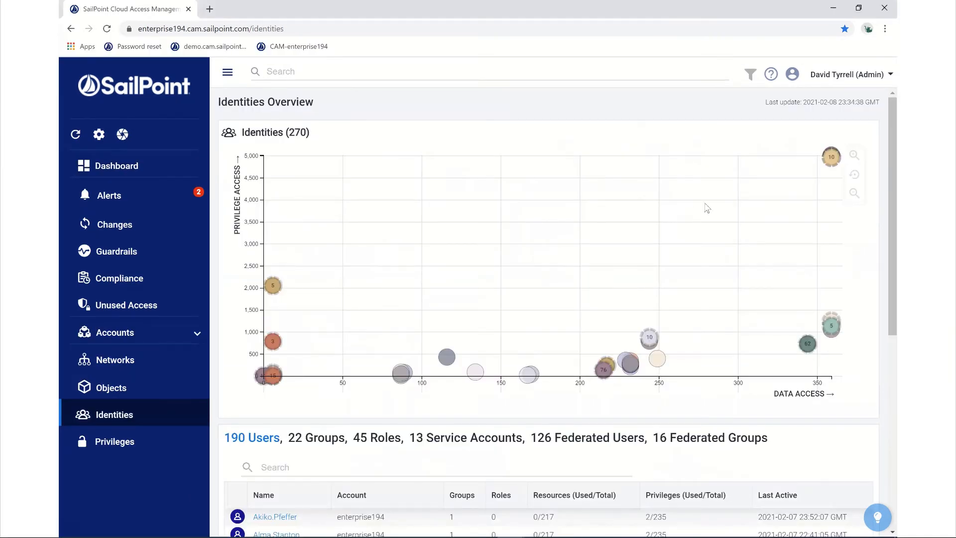
pyautogui.moveTo(693, 242)
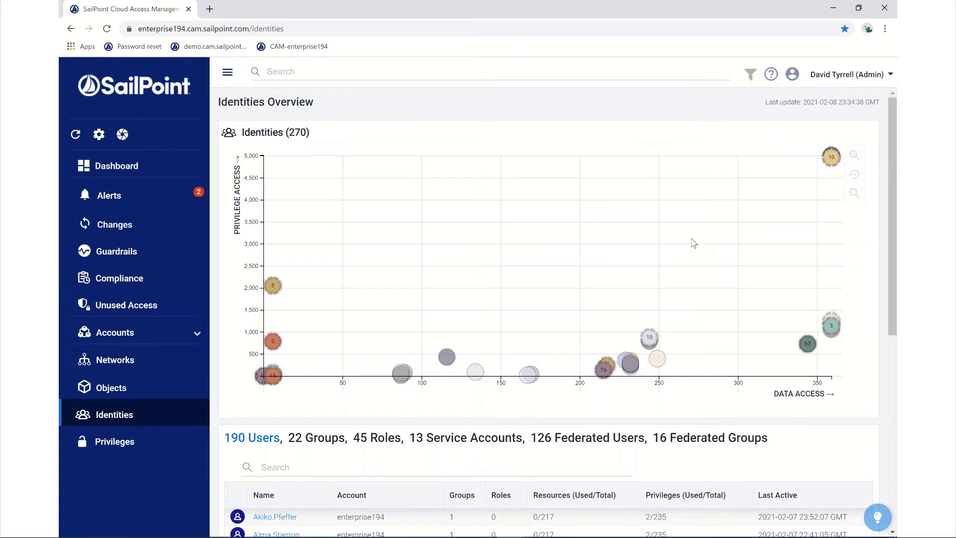
pyautogui.moveTo(727, 234)
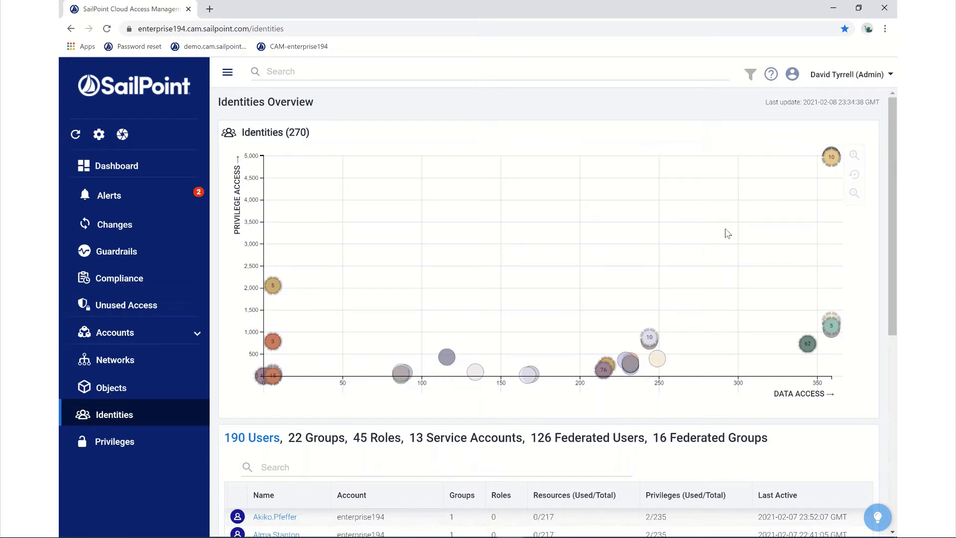
pyautogui.moveTo(772, 212)
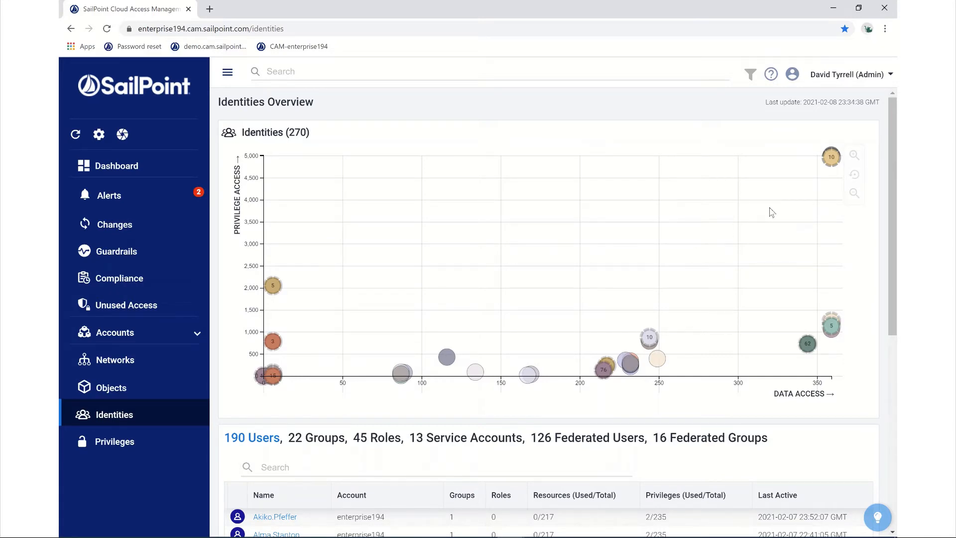
pyautogui.moveTo(811, 186)
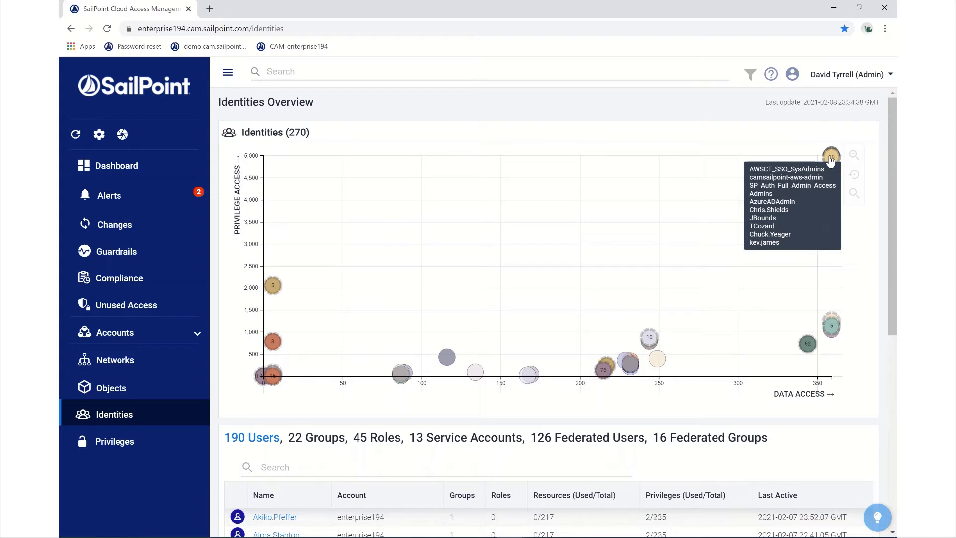
pyautogui.moveTo(449, 398)
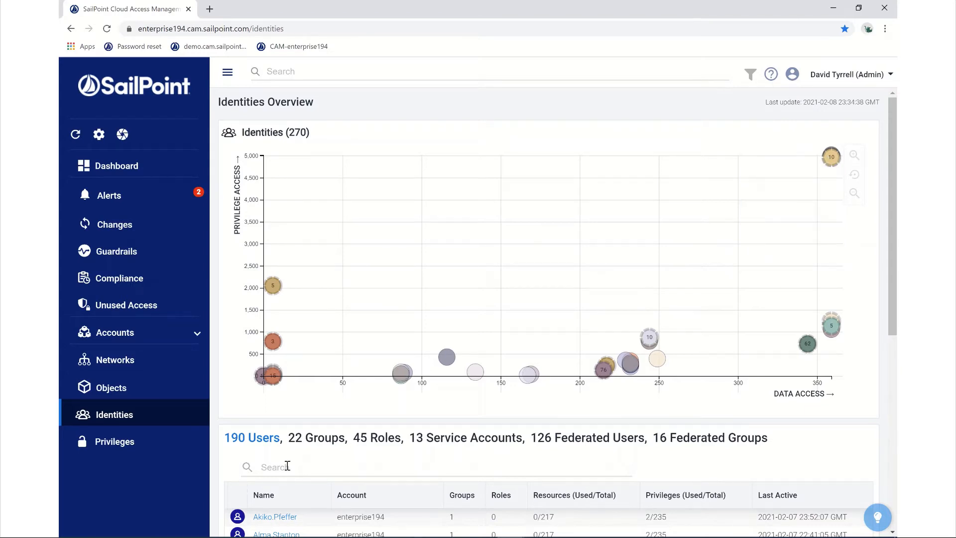
# Search the users table for "chris" to show the three matching identities
pyautogui.write('chris')
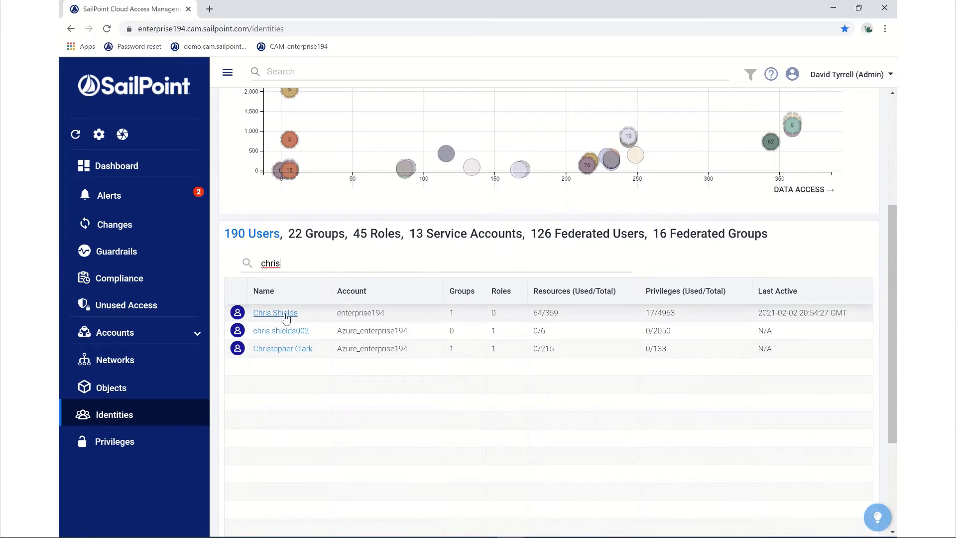
pyautogui.click(274, 313)
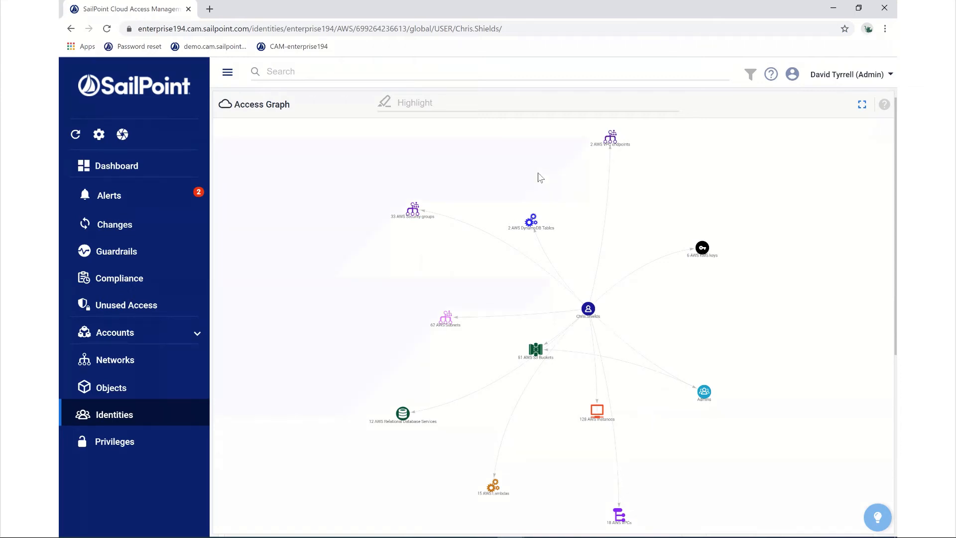
pyautogui.moveTo(556, 169)
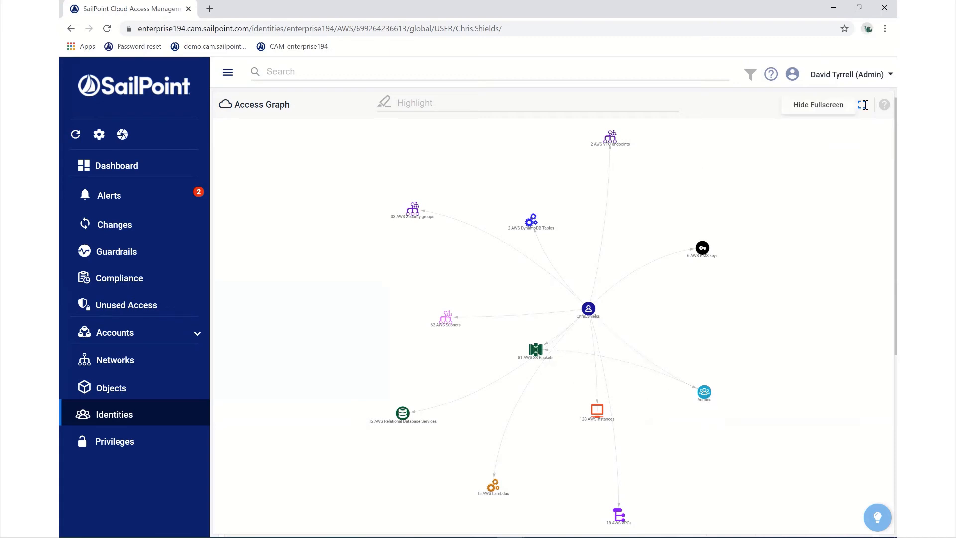
# Exit fullscreen and scroll to the Objects Accessed table filtered to AWS S3 Buckets
pyautogui.click(818, 104)
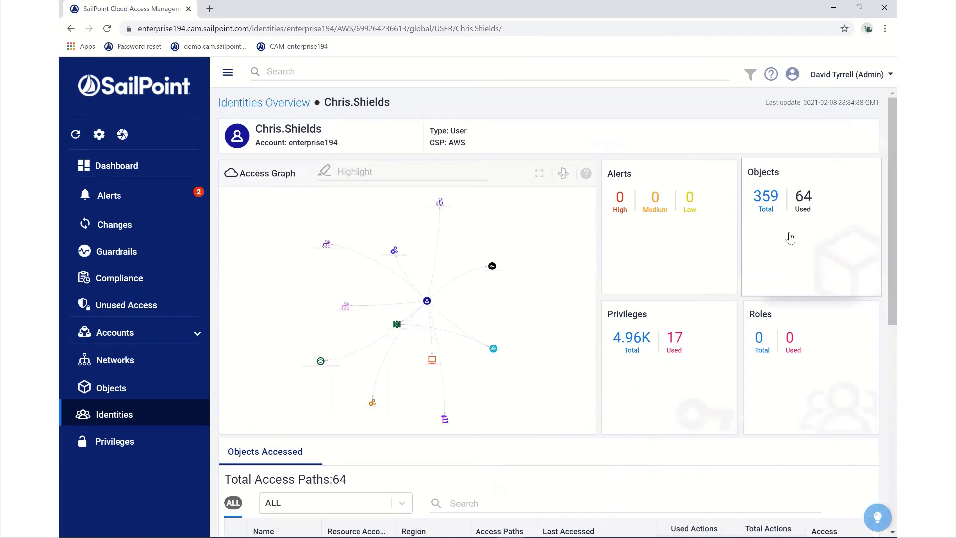
pyautogui.moveTo(418, 479)
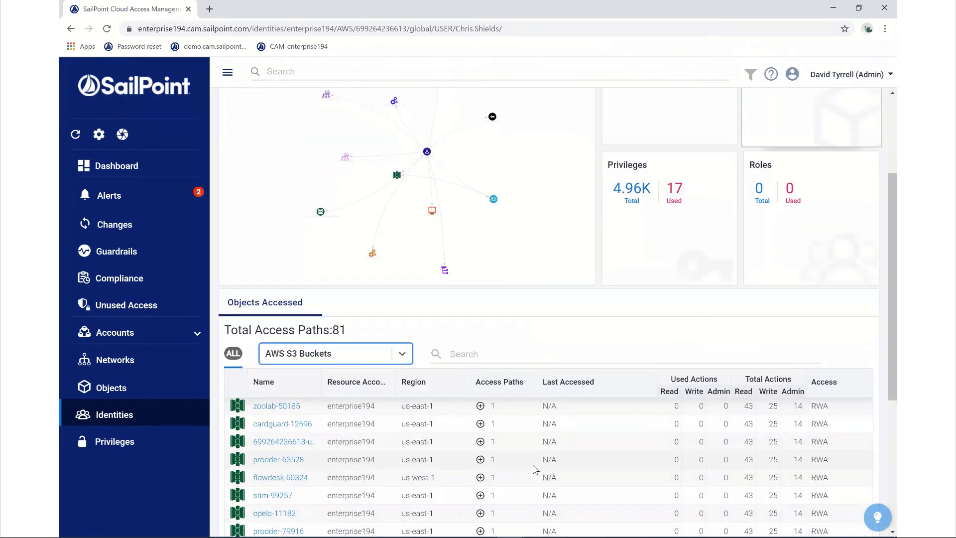
pyautogui.scroll(-3)
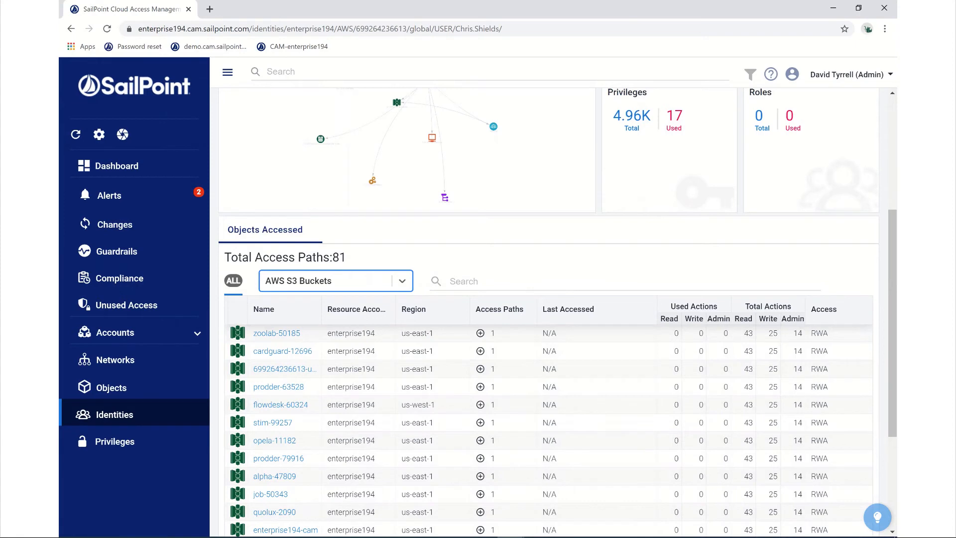
pyautogui.moveTo(746, 327)
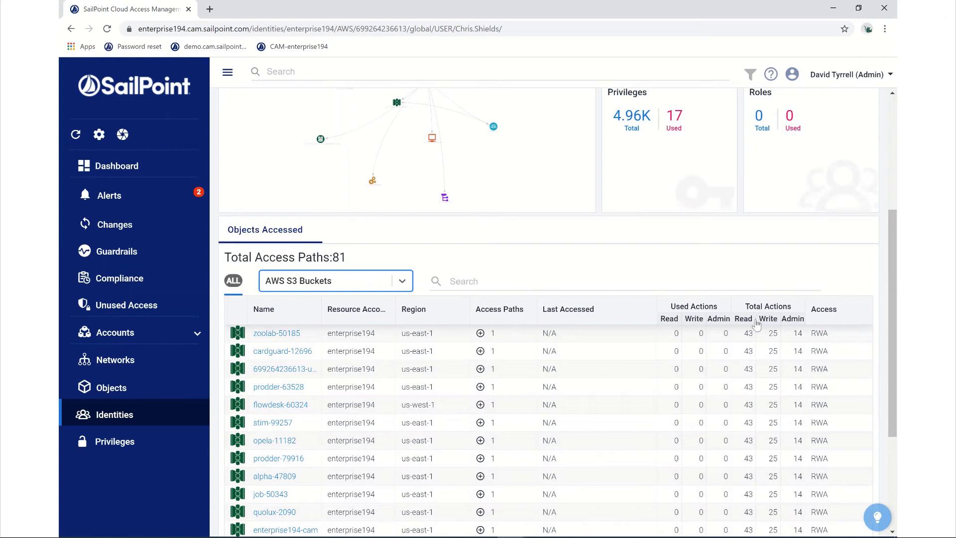
pyautogui.moveTo(686, 311)
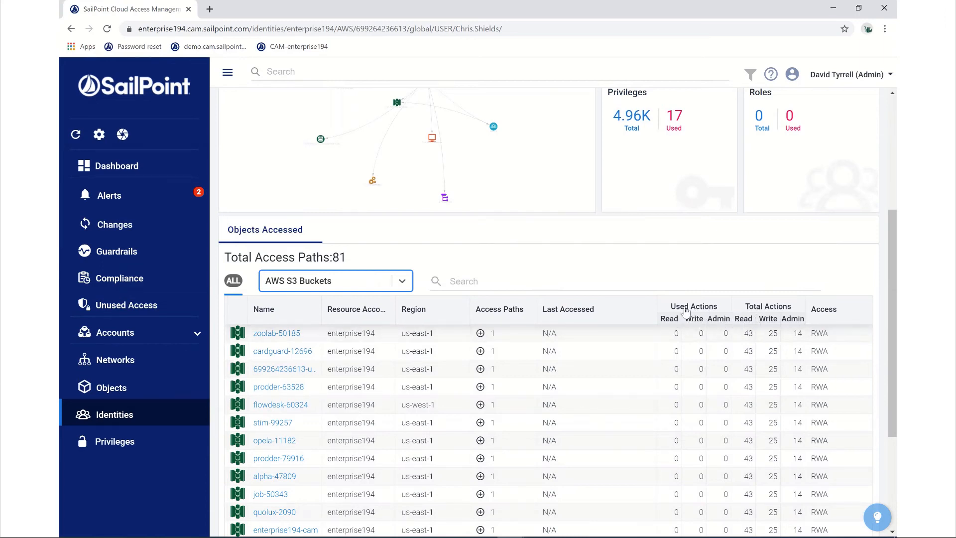
pyautogui.moveTo(703, 310)
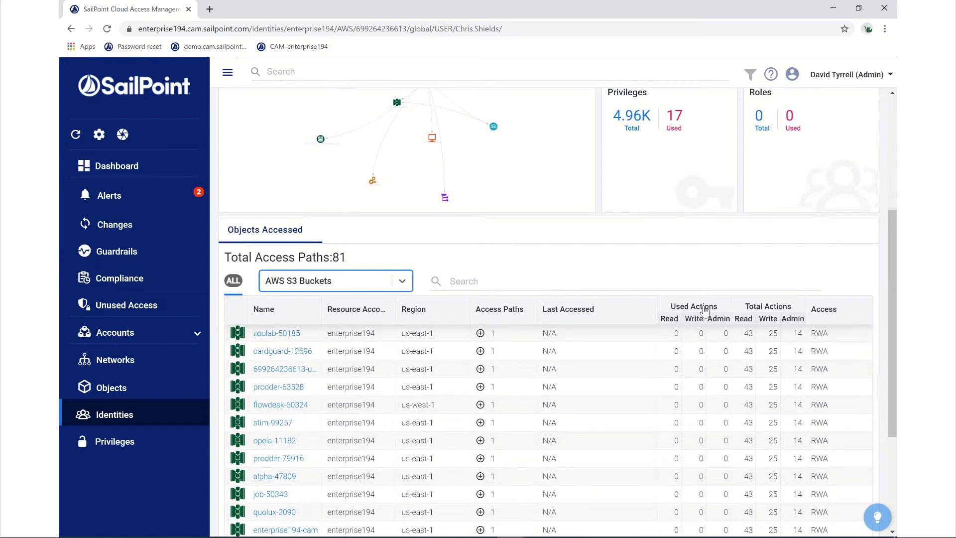
pyautogui.scroll(-3)
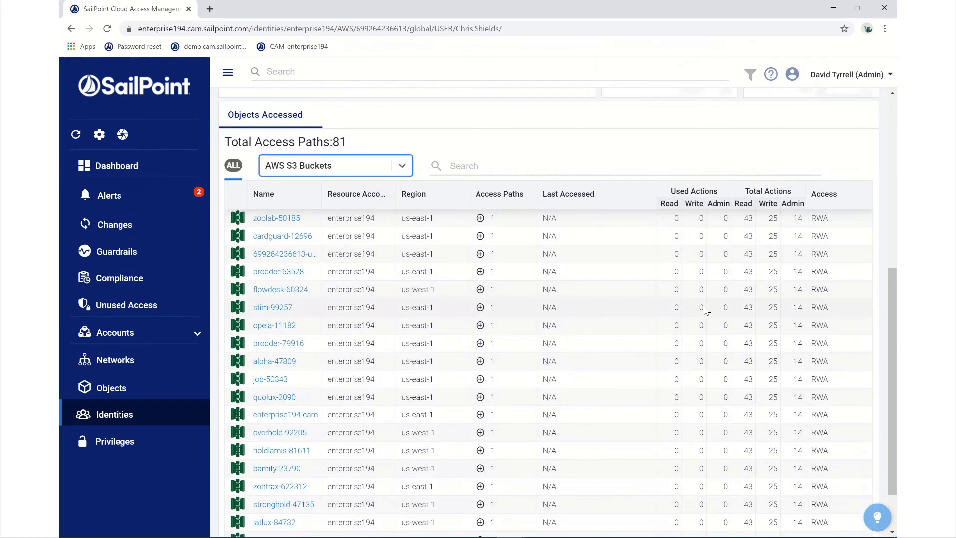
pyautogui.moveTo(481, 217)
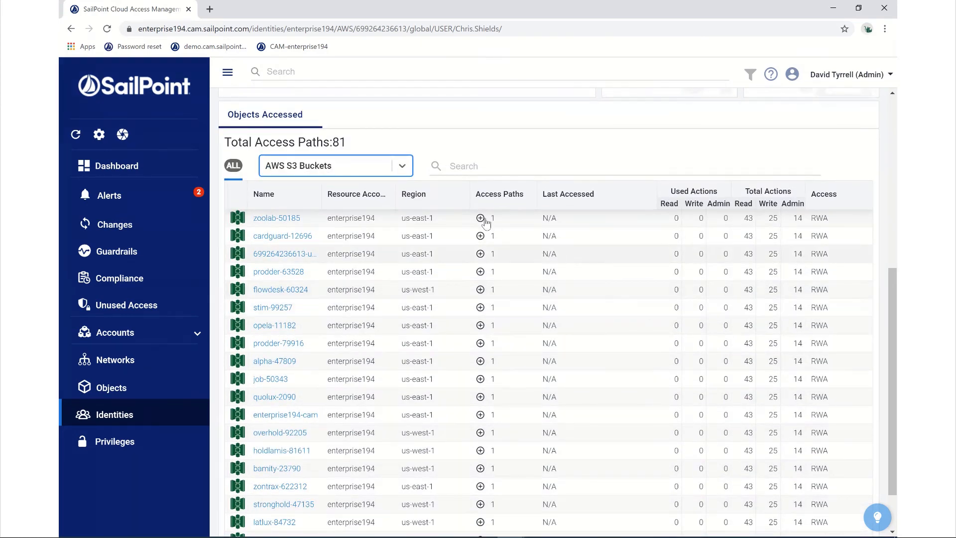
# Expand the zoolab-50185 row's access path to show the Admins group's AdministratorAccess policy
pyautogui.click(480, 218)
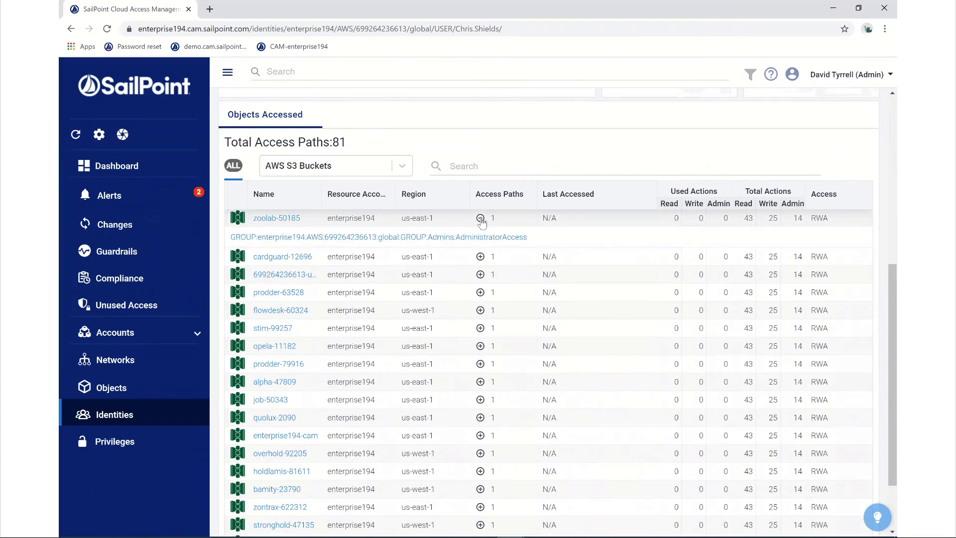
pyautogui.click(480, 217)
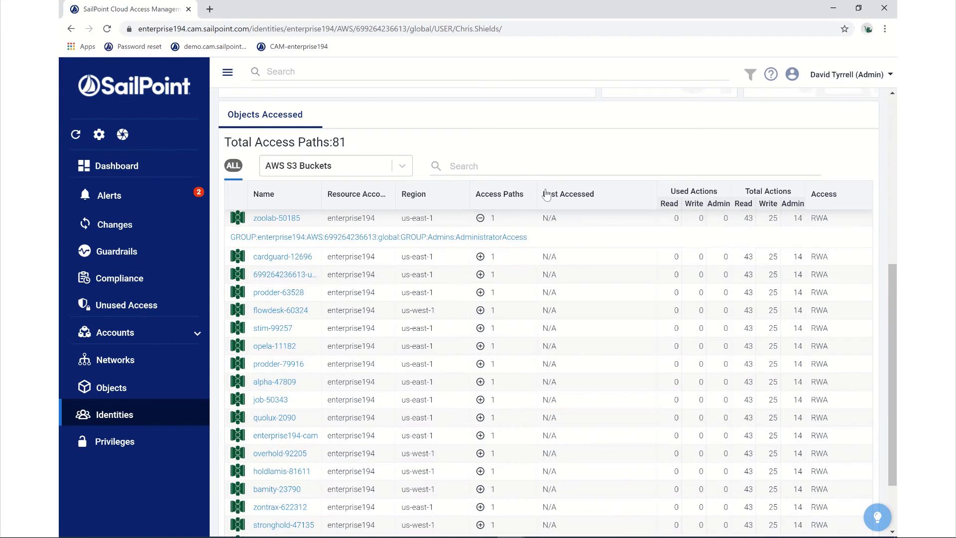
pyautogui.moveTo(551, 220)
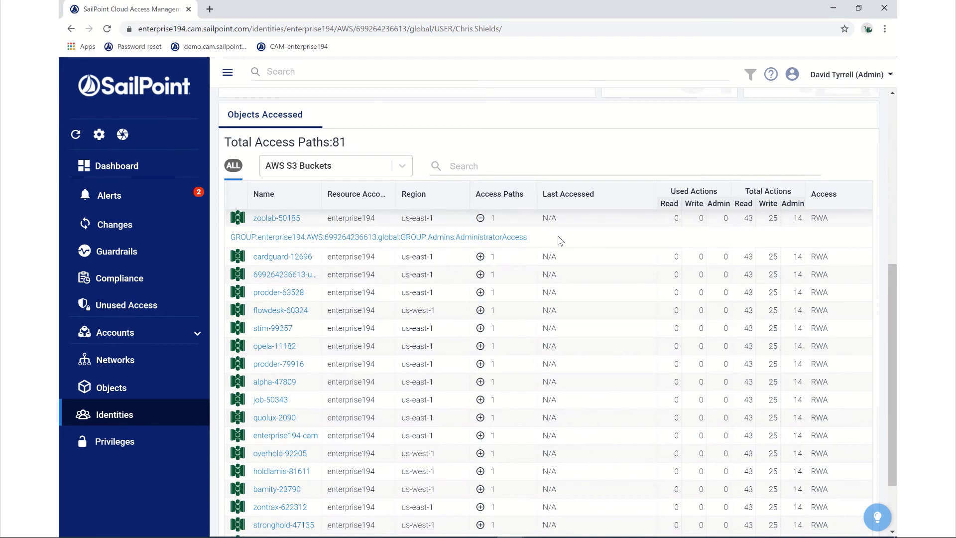
# Open the GROUP AdministratorAccess path link to view its allow-all policy JSON
pyautogui.click(378, 237)
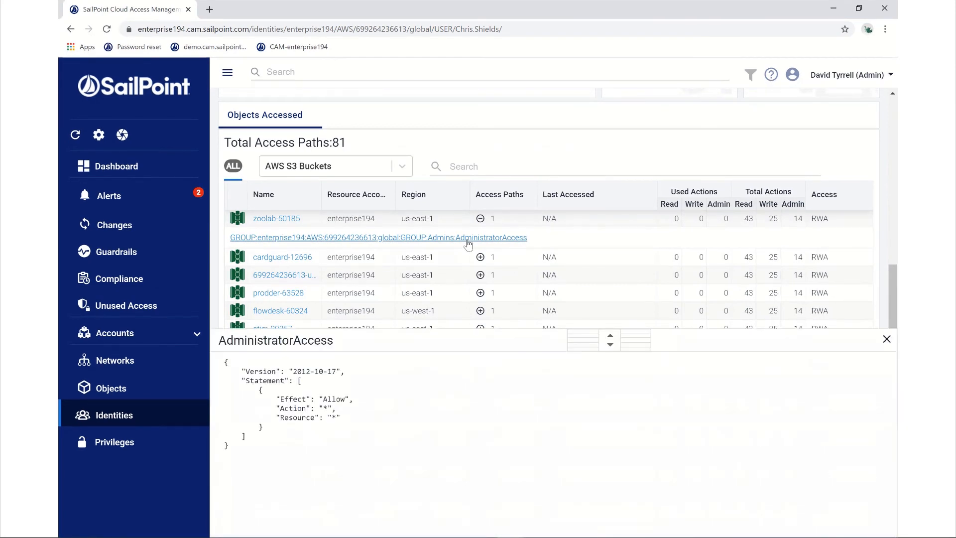
pyautogui.moveTo(468, 277)
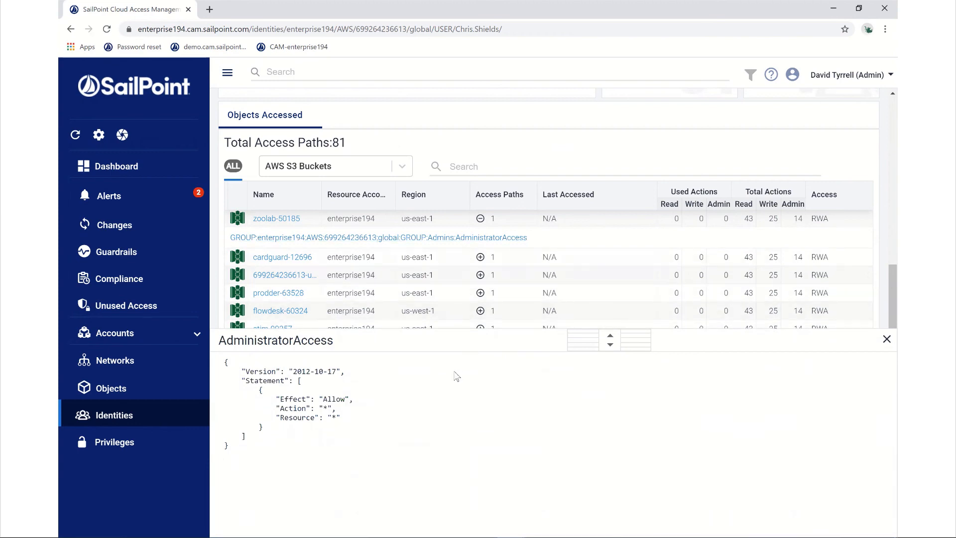
pyautogui.moveTo(595, 392)
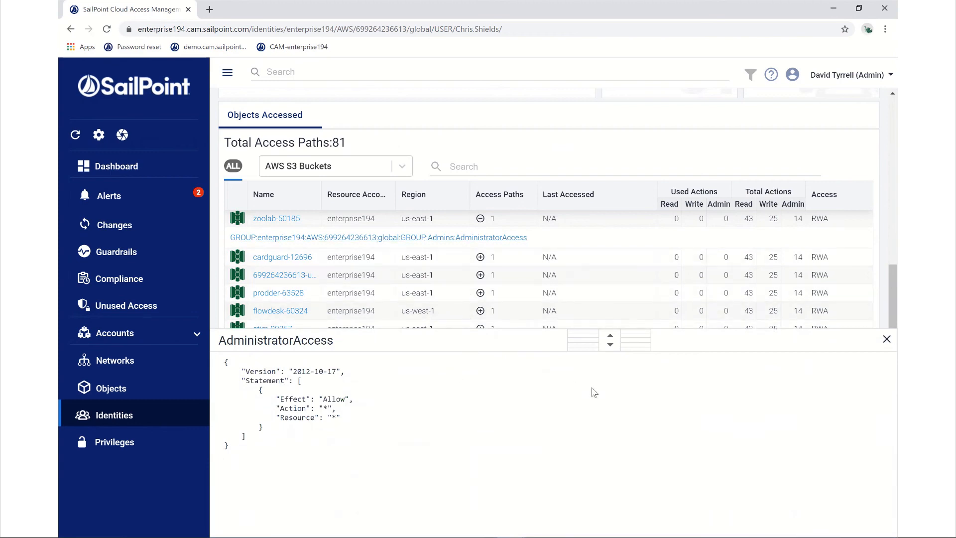